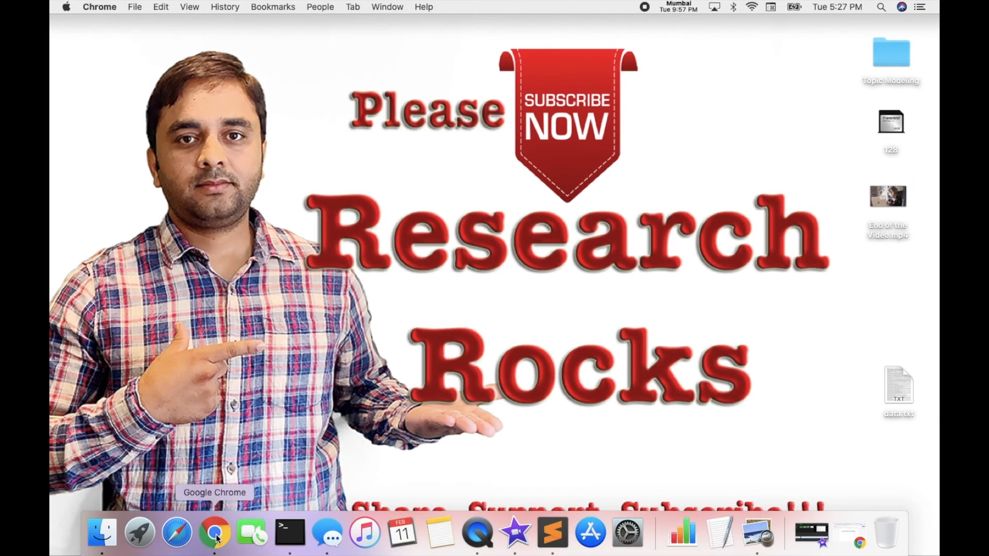
- Bring the Chrome tutorial document 'How to Create Environment in Anaconda Navigator' to the front
{"action": "left_click", "coordinate": [214, 533]}
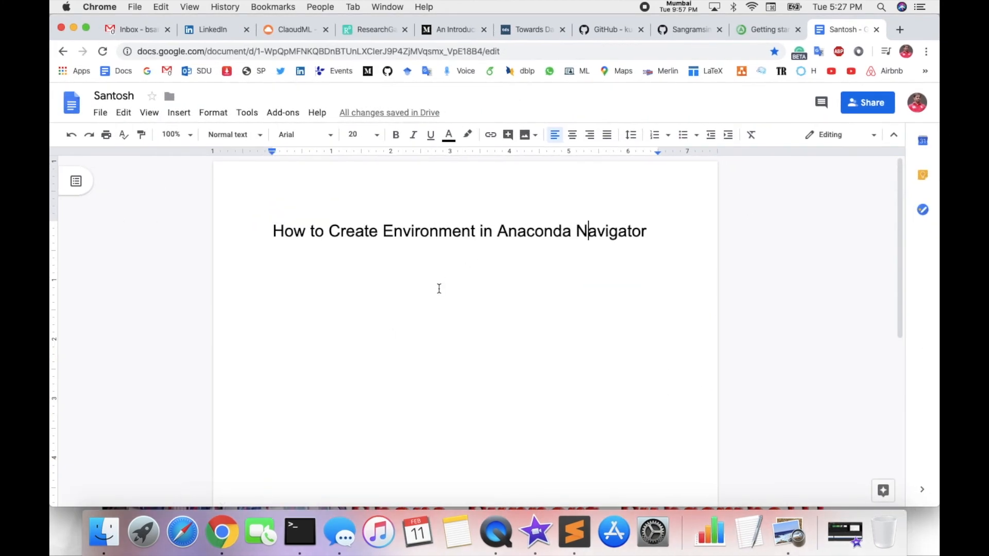
{"action": "mouse_move", "coordinate": [447, 289]}
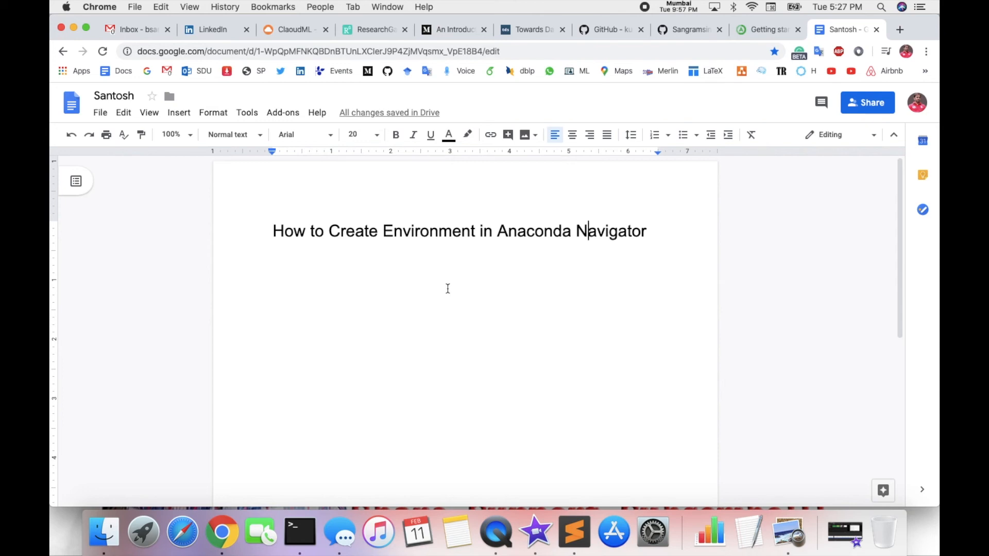
- Run anaconda-navigator in Terminal to launch Anaconda Navigator on base (root)
{"action": "left_click", "coordinate": [299, 533]}
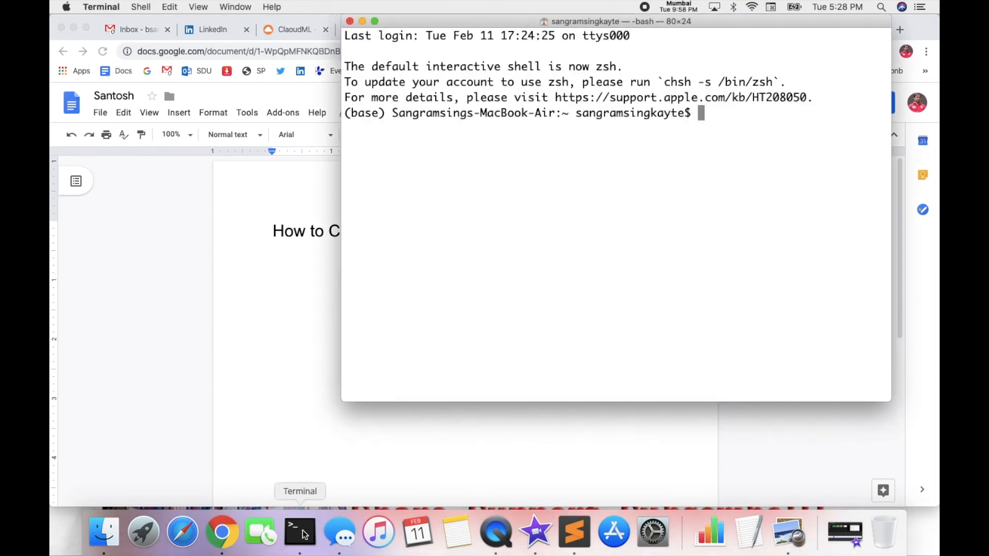
{"action": "type", "text": "anaconda-navigator"}
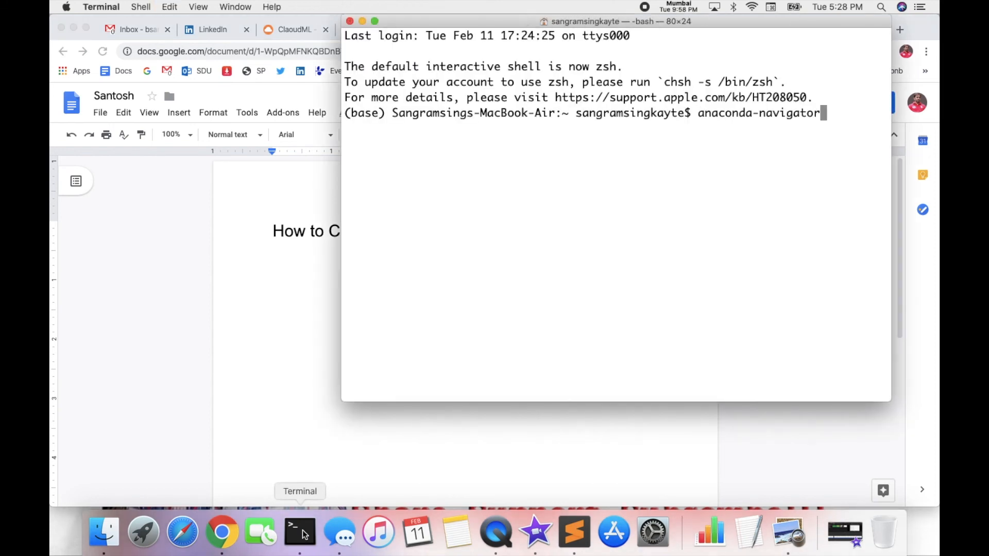
{"action": "key", "text": "Return"}
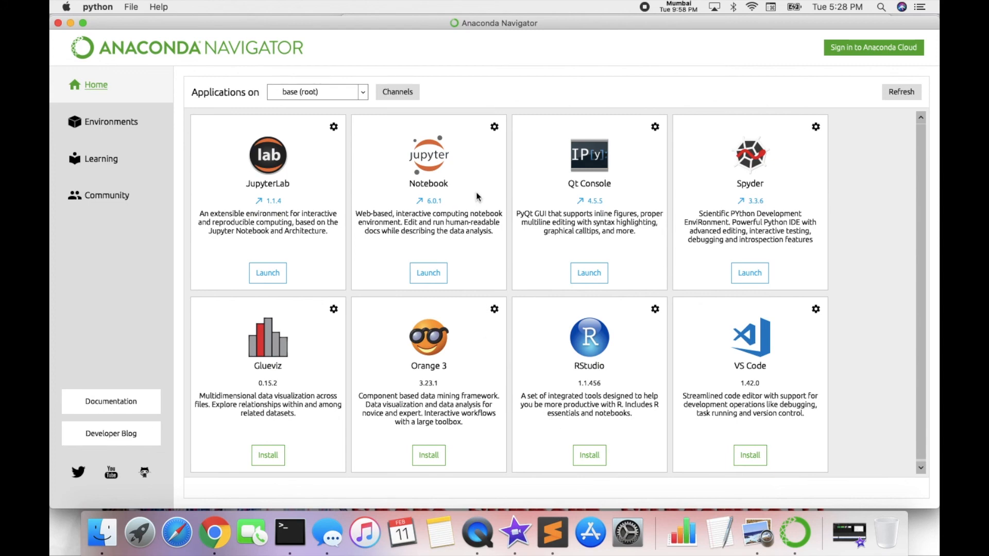
{"action": "mouse_move", "coordinate": [405, 115]}
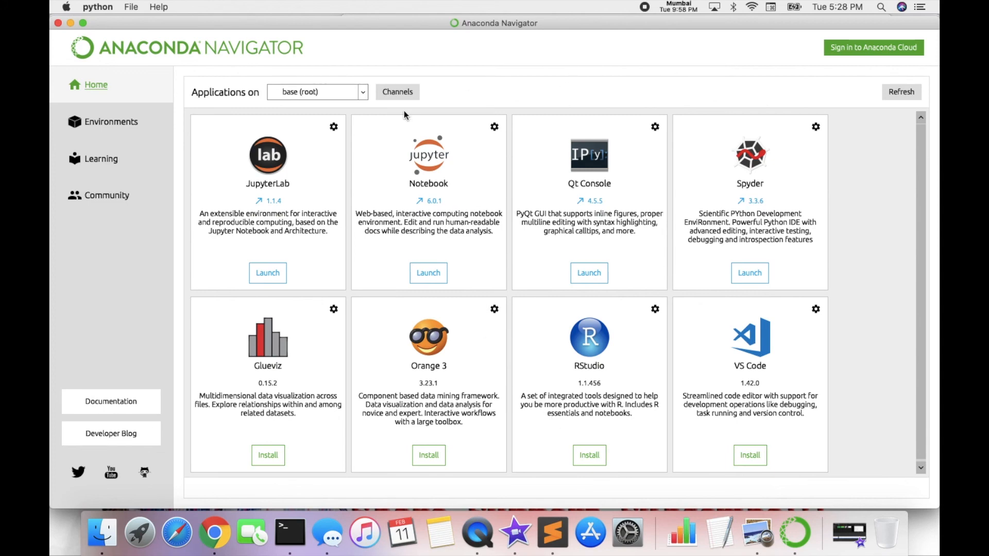
{"action": "mouse_move", "coordinate": [110, 309]}
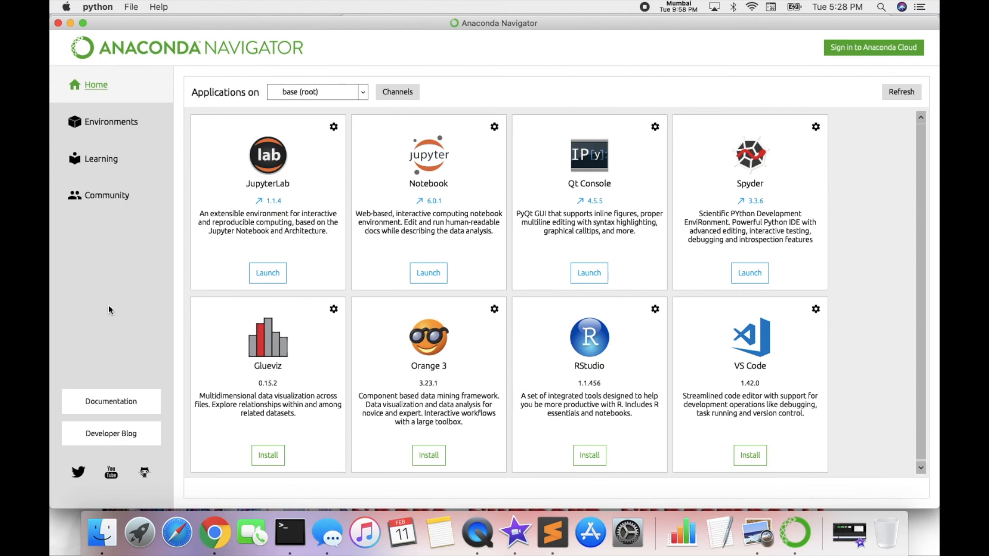
{"action": "mouse_move", "coordinate": [95, 85]}
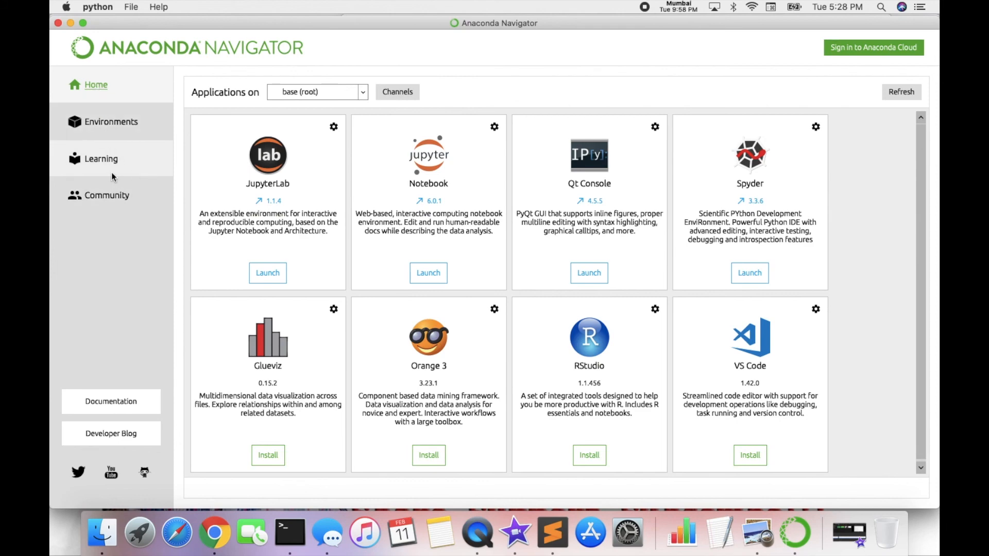
{"action": "mouse_move", "coordinate": [194, 129]}
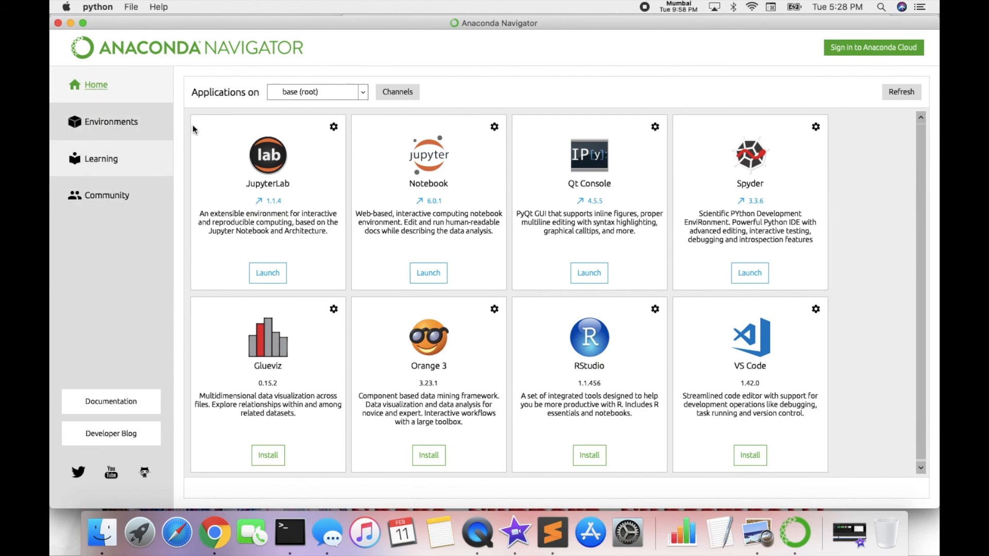
{"action": "mouse_move", "coordinate": [473, 179]}
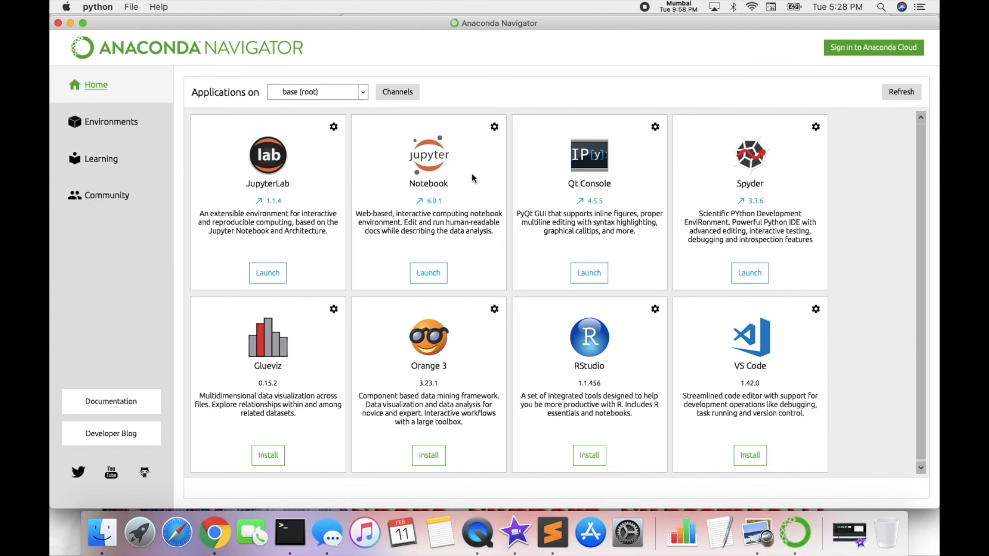
{"action": "mouse_move", "coordinate": [323, 241]}
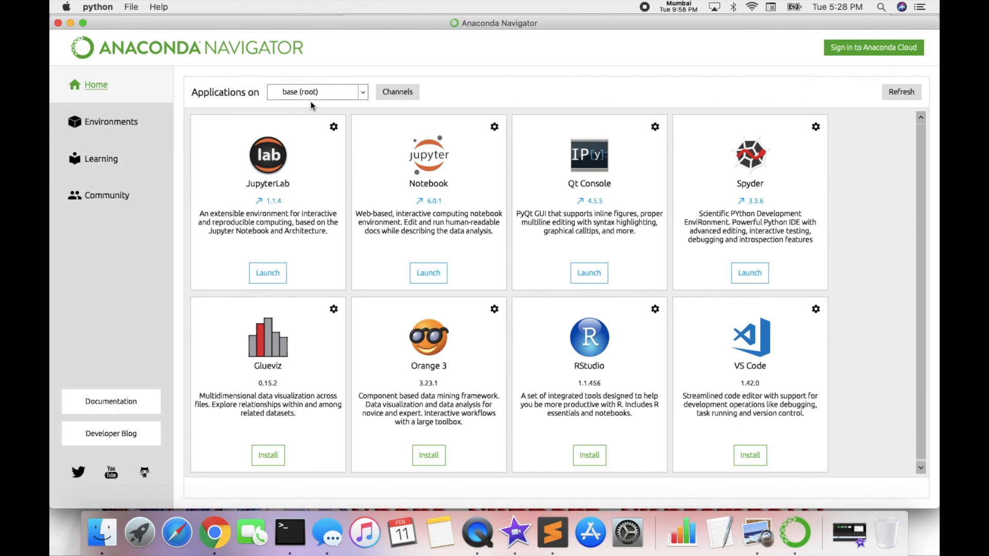
{"action": "mouse_move", "coordinate": [258, 197]}
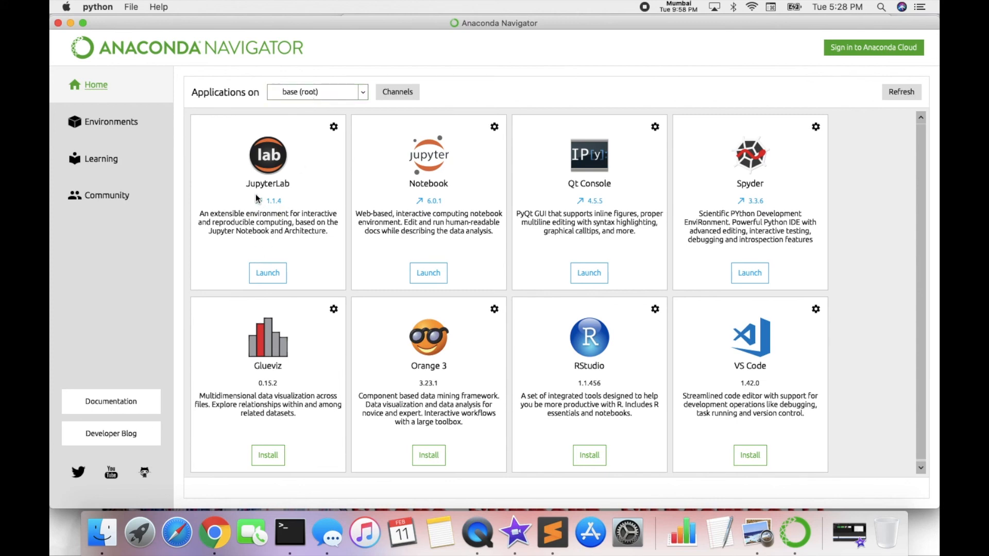
{"action": "mouse_move", "coordinate": [476, 188]}
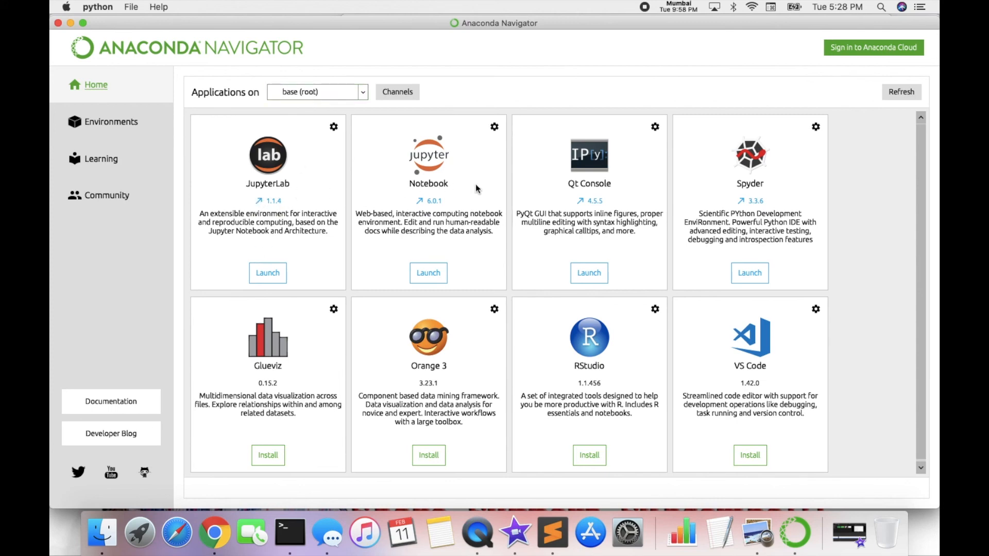
{"action": "mouse_move", "coordinate": [759, 191]}
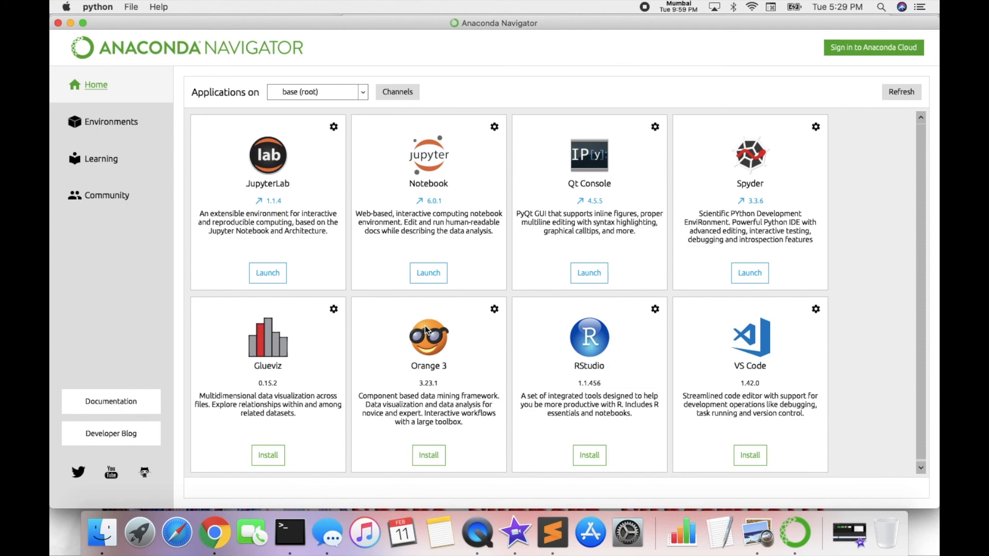
{"action": "mouse_move", "coordinate": [110, 121]}
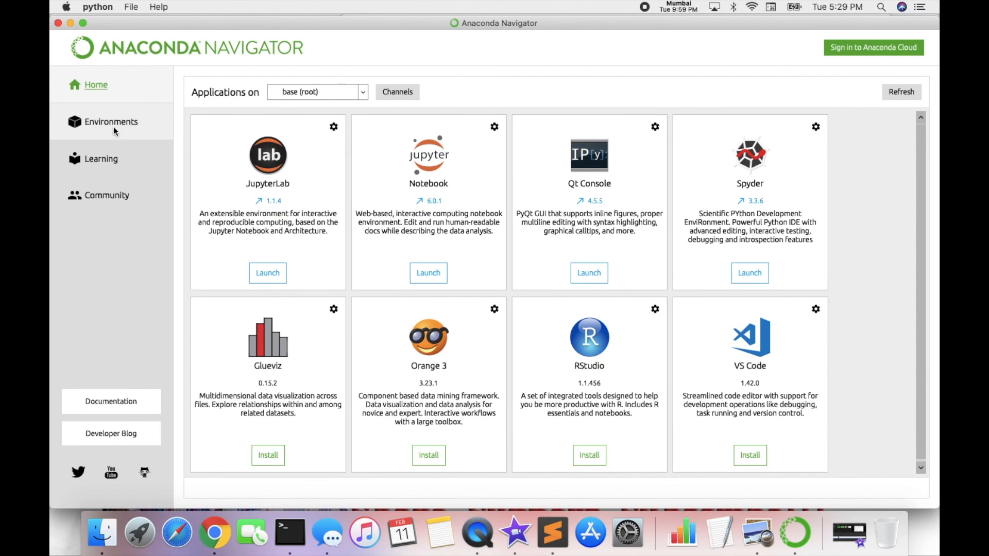
- View the base (root) and Gensim environments, then begin a new environment with Create
{"action": "left_click", "coordinate": [112, 122]}
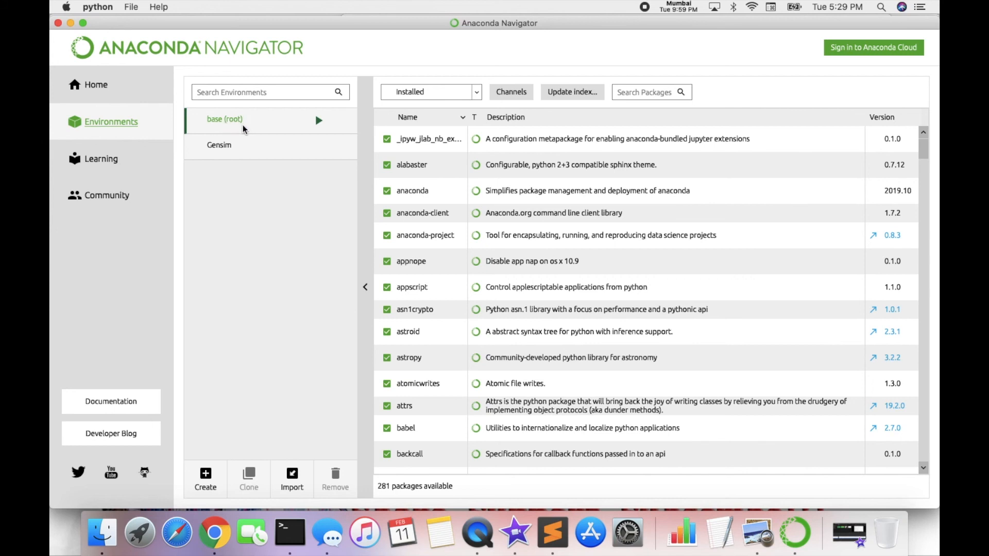
{"action": "mouse_move", "coordinate": [247, 123]}
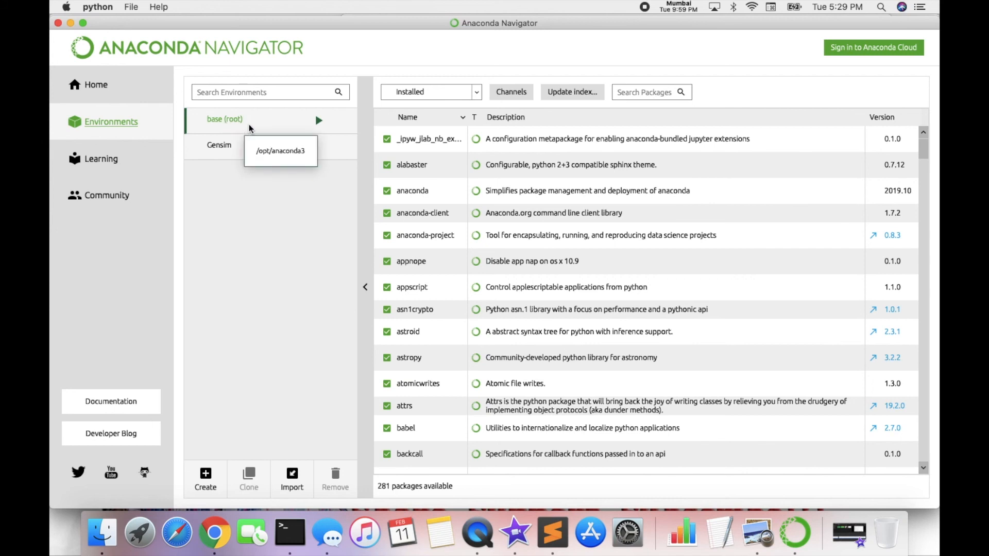
{"action": "mouse_move", "coordinate": [228, 156]}
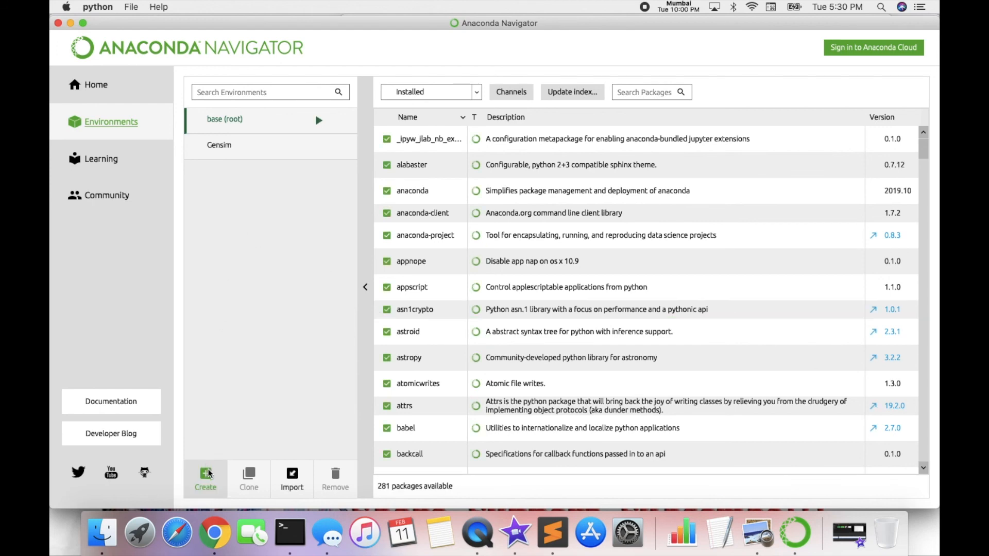
{"action": "mouse_move", "coordinate": [248, 489]}
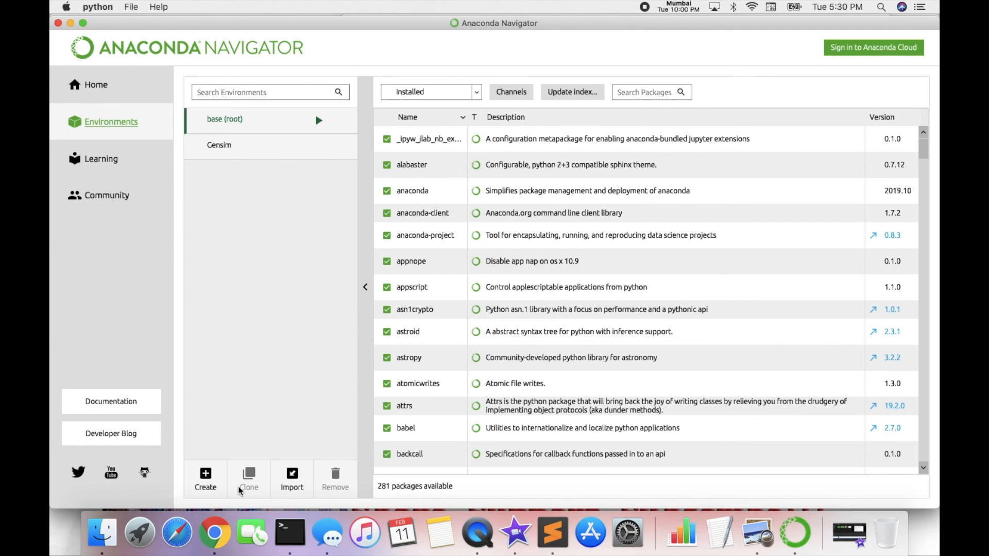
{"action": "mouse_move", "coordinate": [205, 480]}
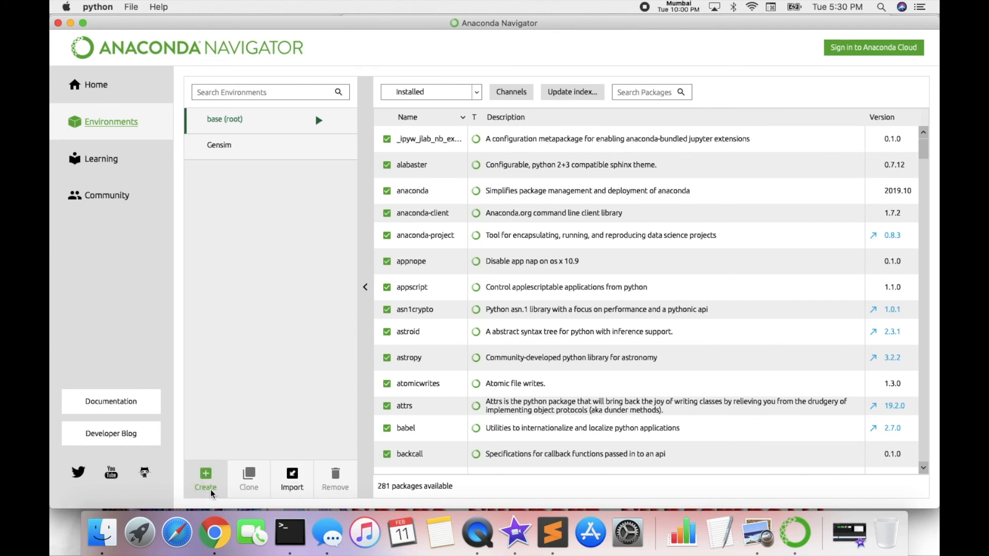
{"action": "left_click", "coordinate": [205, 479]}
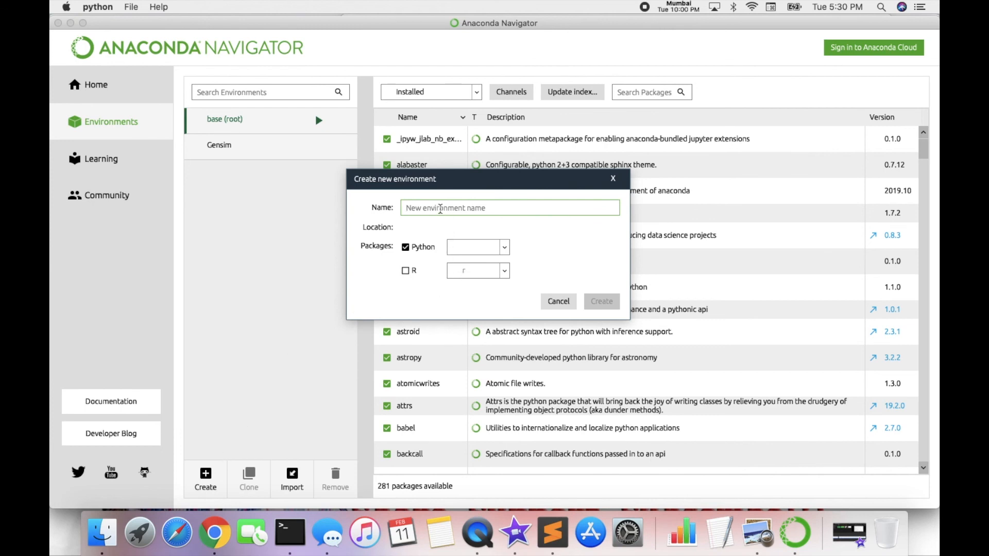
- Name the new environment NLTK and pick Python 3.7 from the version list
{"action": "left_click", "coordinate": [477, 247]}
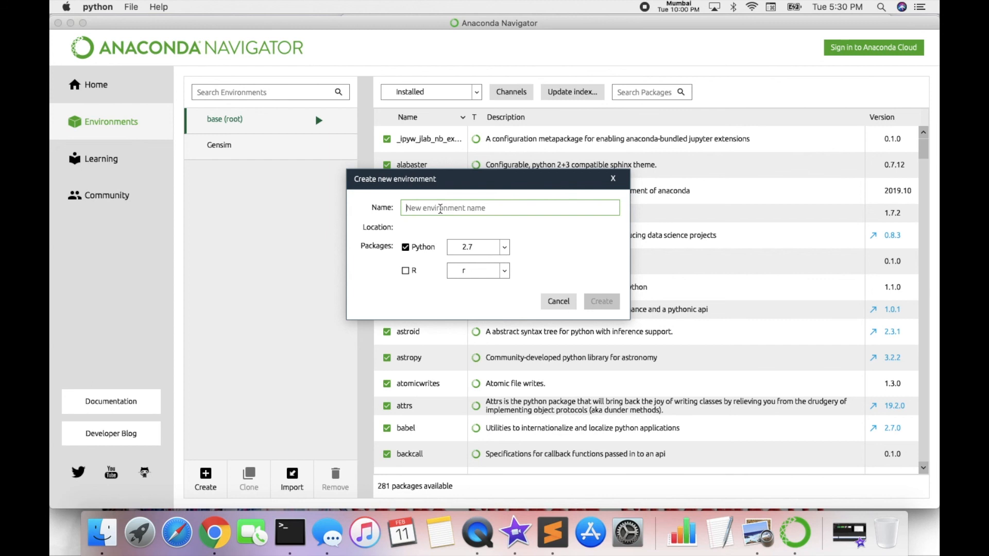
{"action": "type", "text": "N"}
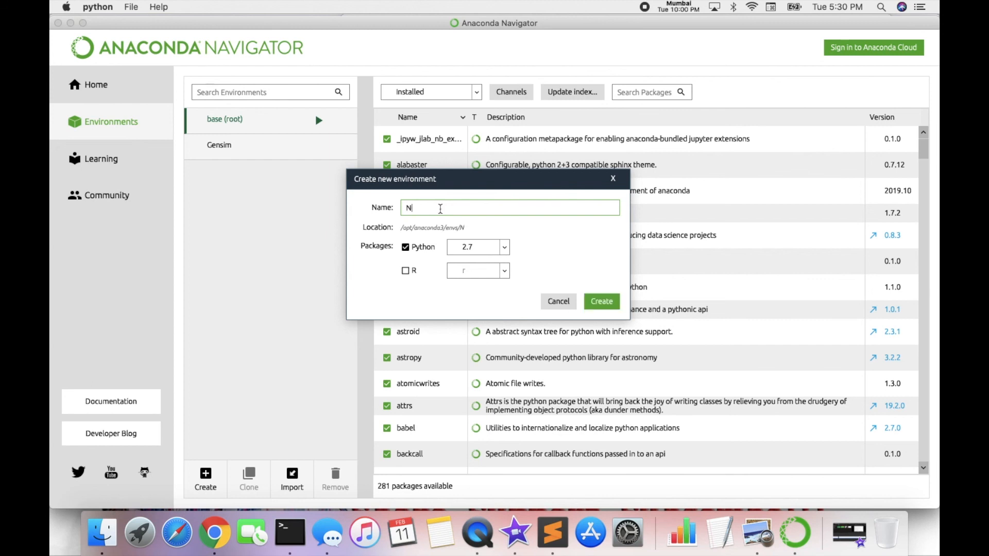
{"action": "type", "text": "LTK"}
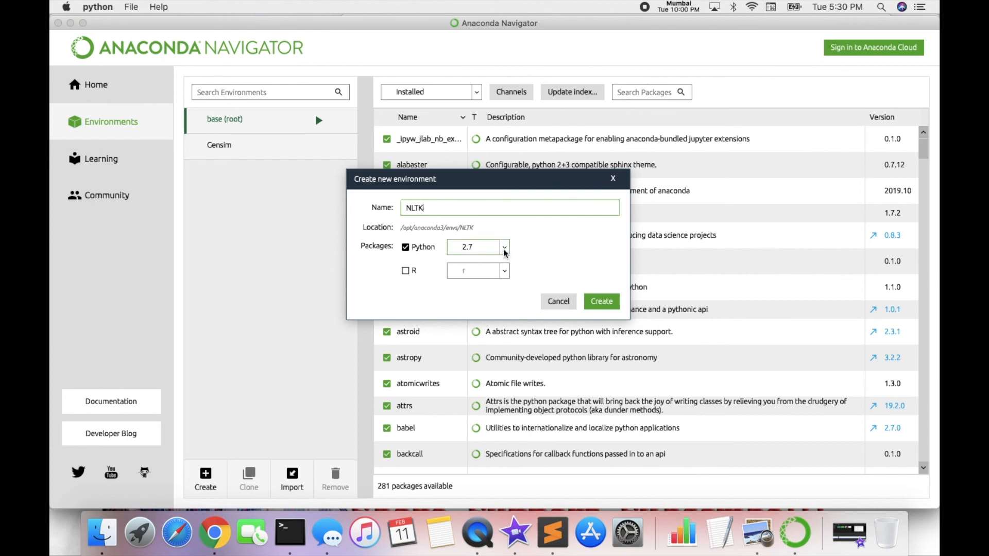
{"action": "left_click", "coordinate": [504, 247]}
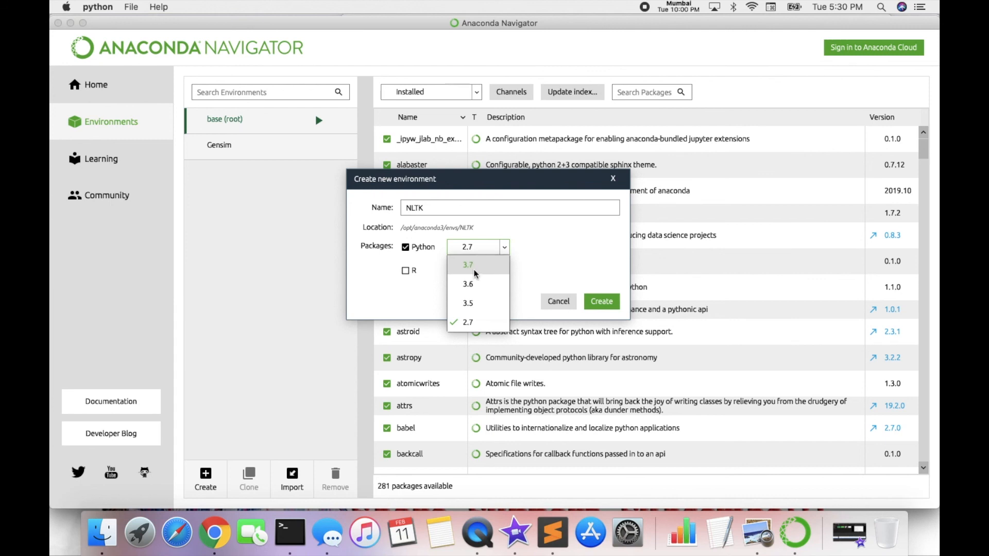
{"action": "left_click", "coordinate": [468, 264]}
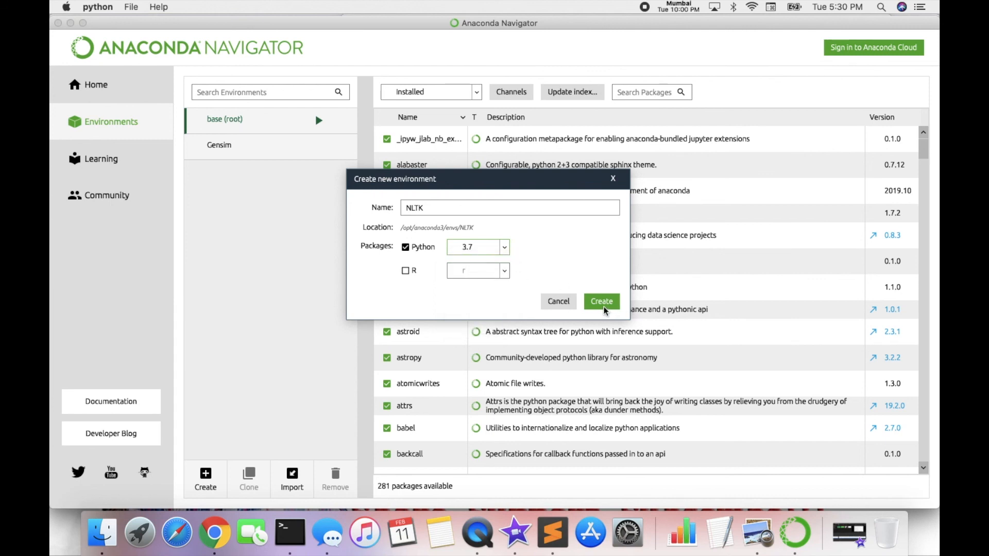
{"action": "left_click", "coordinate": [503, 246]}
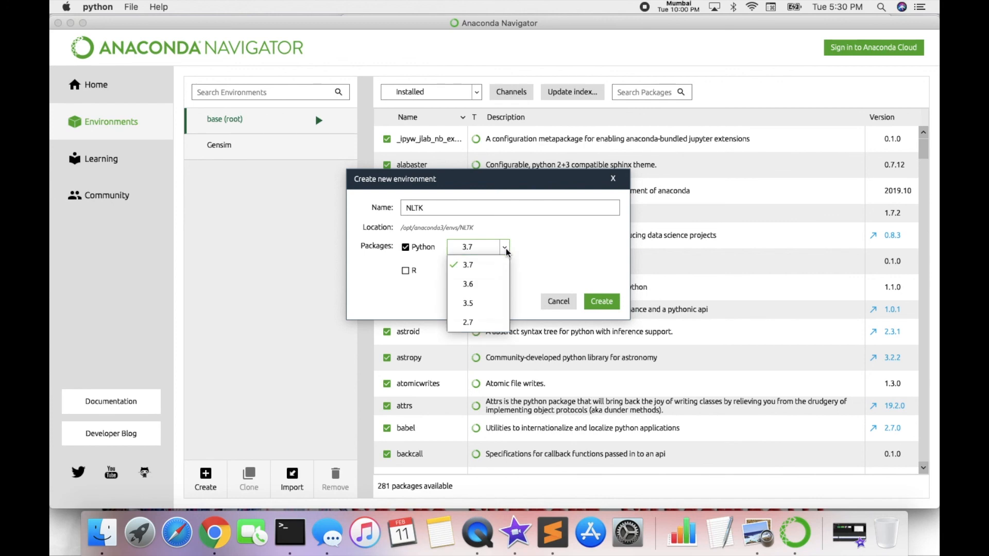
{"action": "mouse_move", "coordinate": [474, 307]}
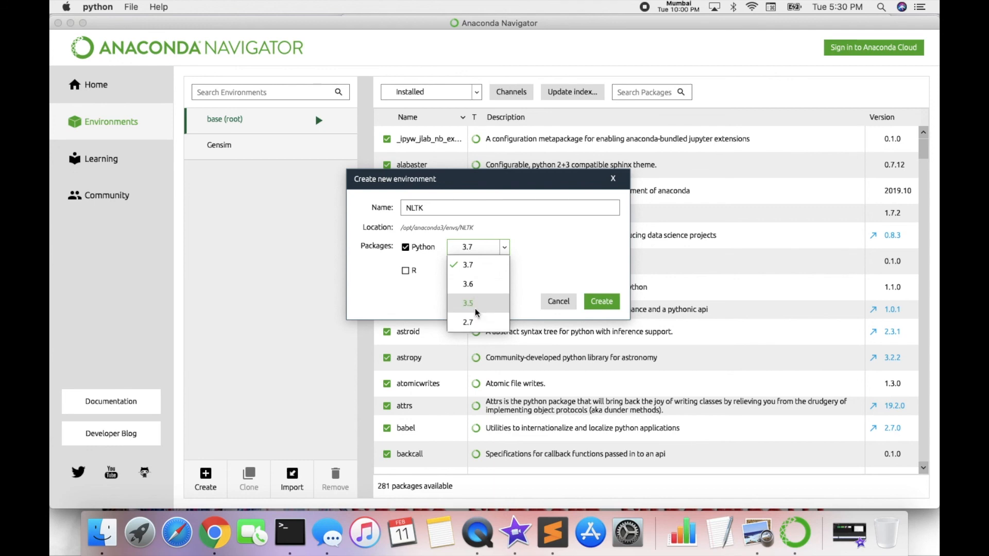
{"action": "mouse_move", "coordinate": [475, 284]}
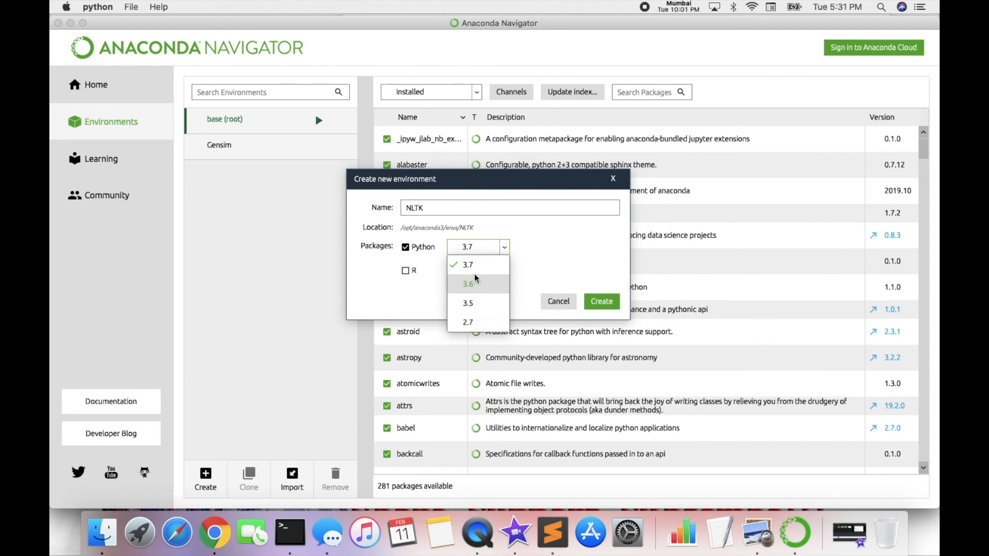
{"action": "mouse_move", "coordinate": [471, 292]}
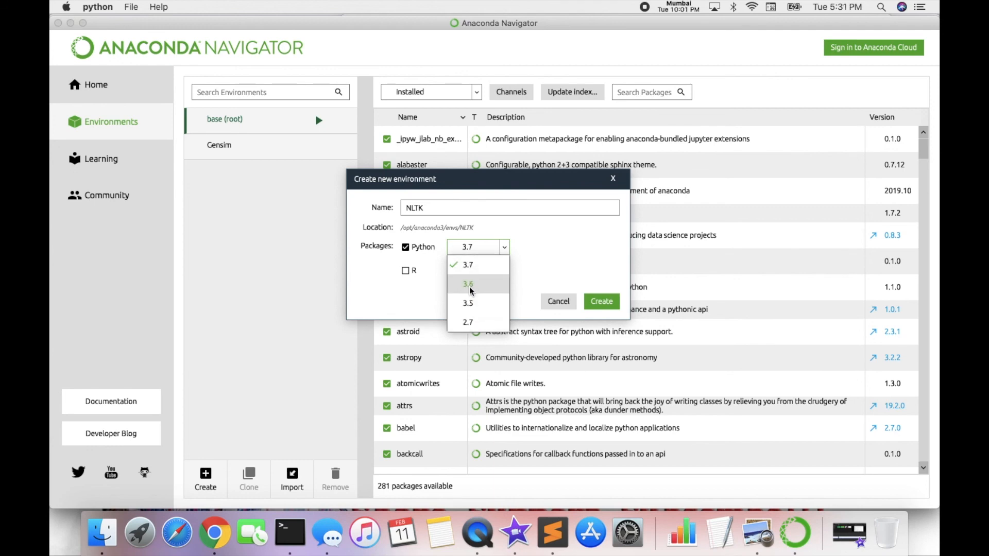
{"action": "left_click", "coordinate": [467, 284]}
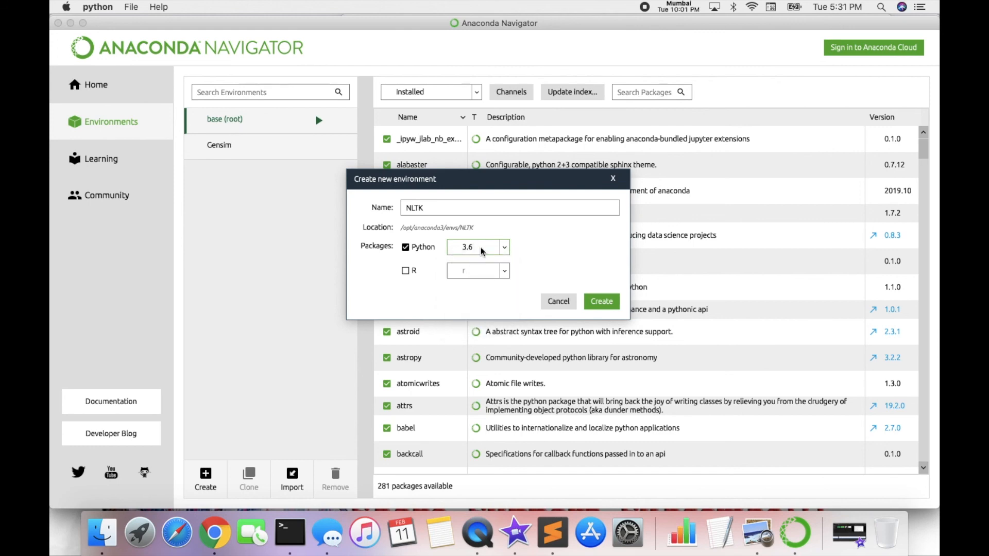
{"action": "left_click", "coordinate": [477, 246]}
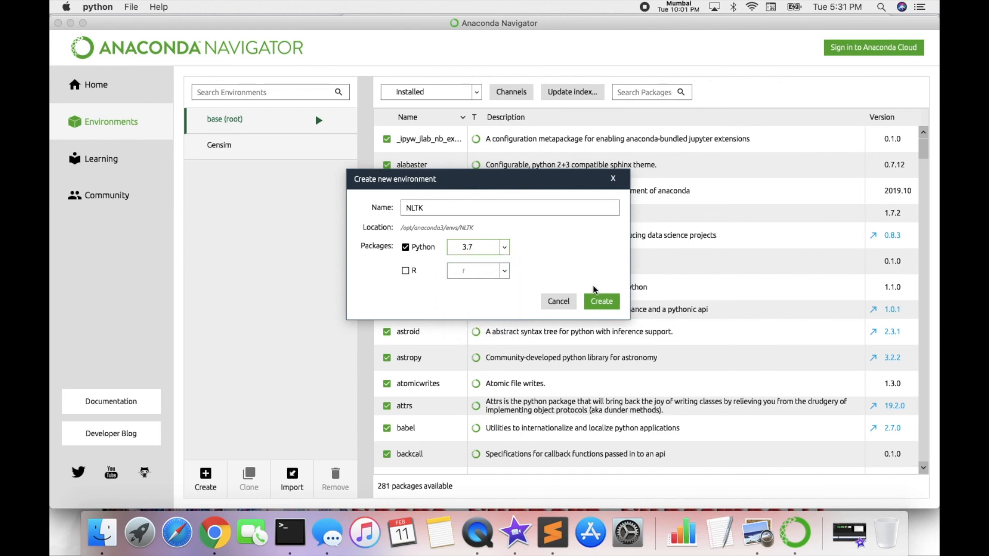
{"action": "left_click", "coordinate": [557, 300]}
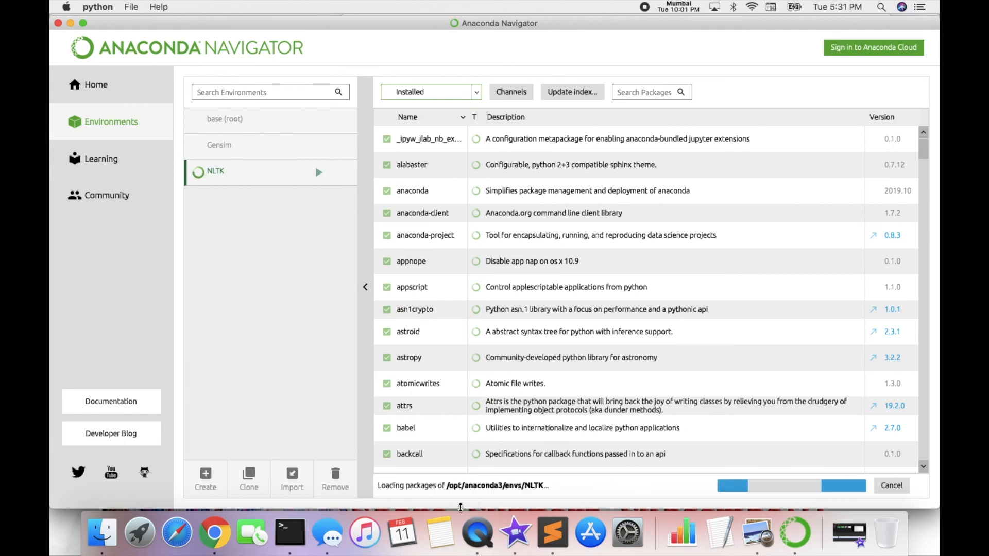
{"action": "mouse_move", "coordinate": [591, 491]}
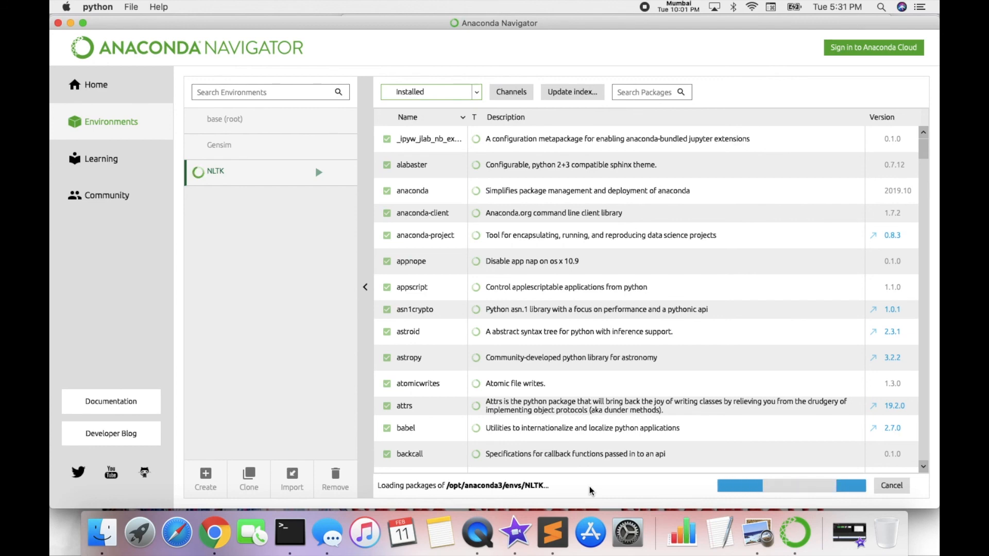
- Select the new NLTK environment to see its 17 packages, including Python 3.7.6
{"action": "left_click", "coordinate": [219, 144]}
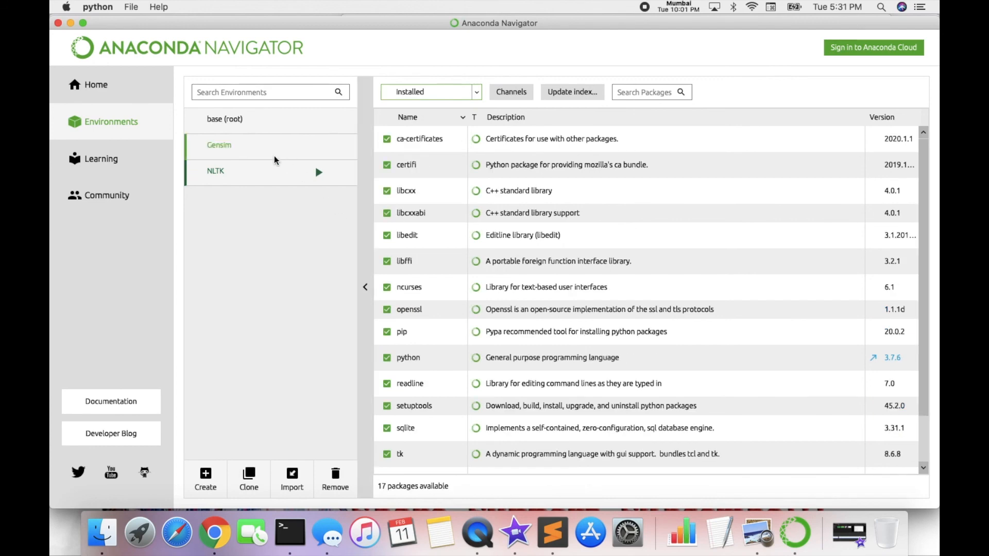
- List Home applications on the NLTK environment, then close the tutorial browser window
{"action": "left_click", "coordinate": [96, 85]}
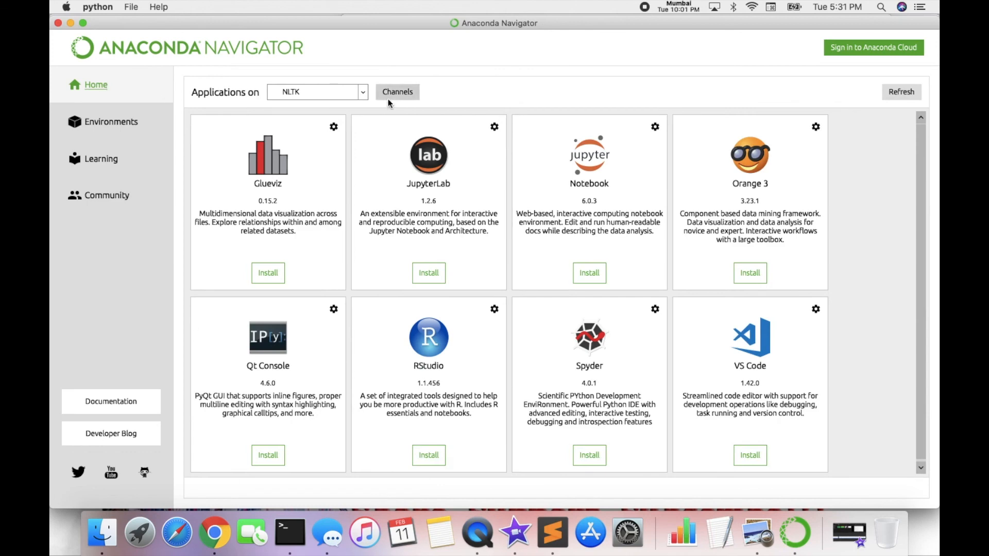
{"action": "left_click", "coordinate": [317, 92]}
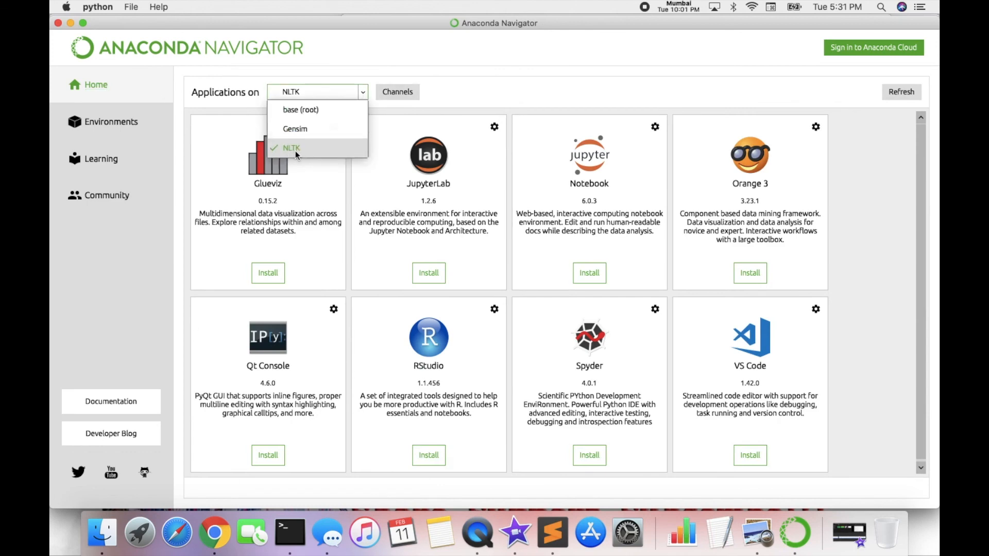
{"action": "mouse_move", "coordinate": [291, 147]}
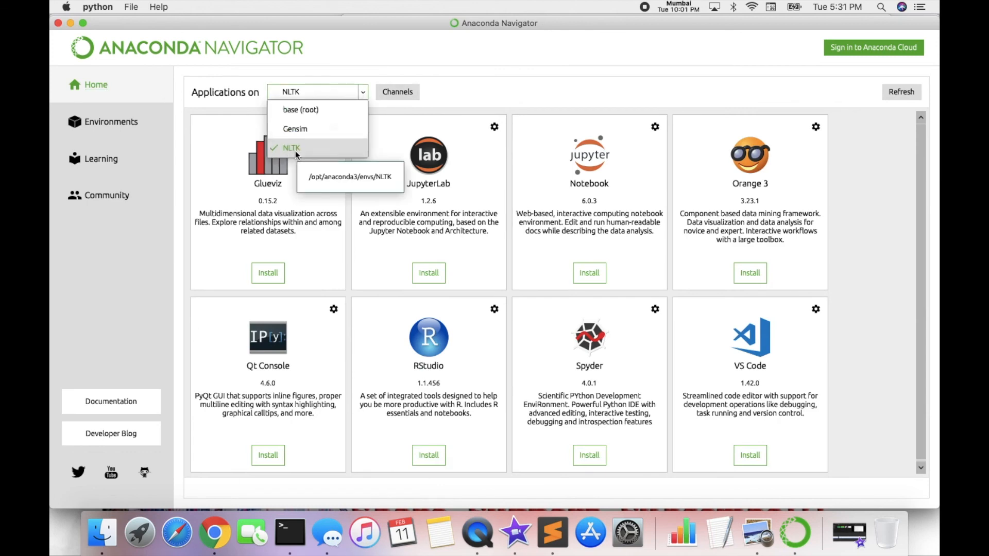
{"action": "left_click", "coordinate": [291, 148]}
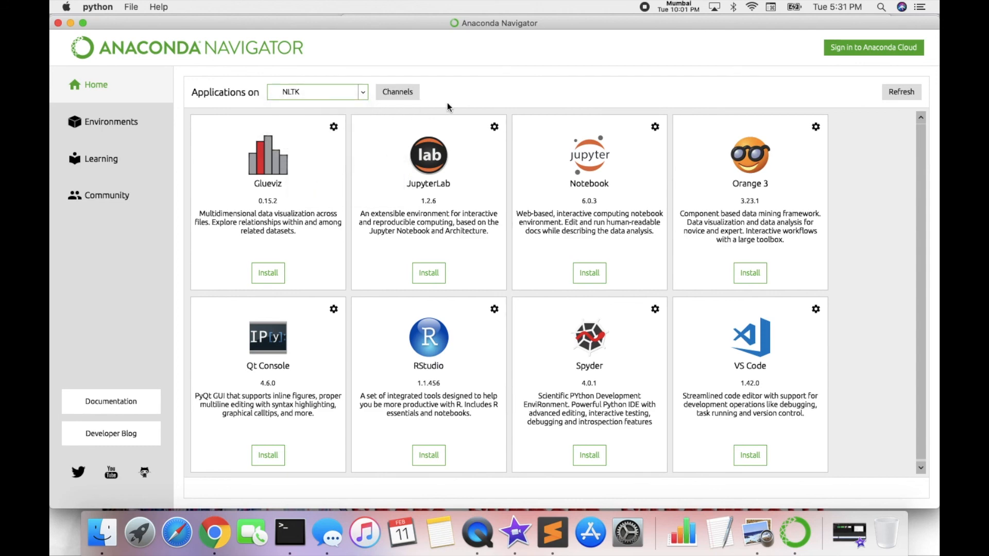
{"action": "left_click", "coordinate": [318, 92]}
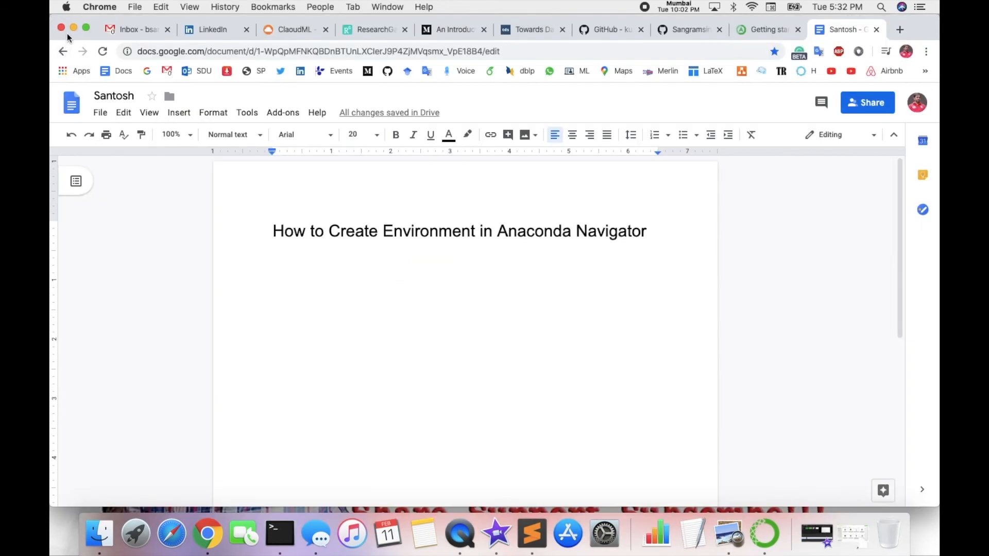
{"action": "left_click", "coordinate": [61, 29]}
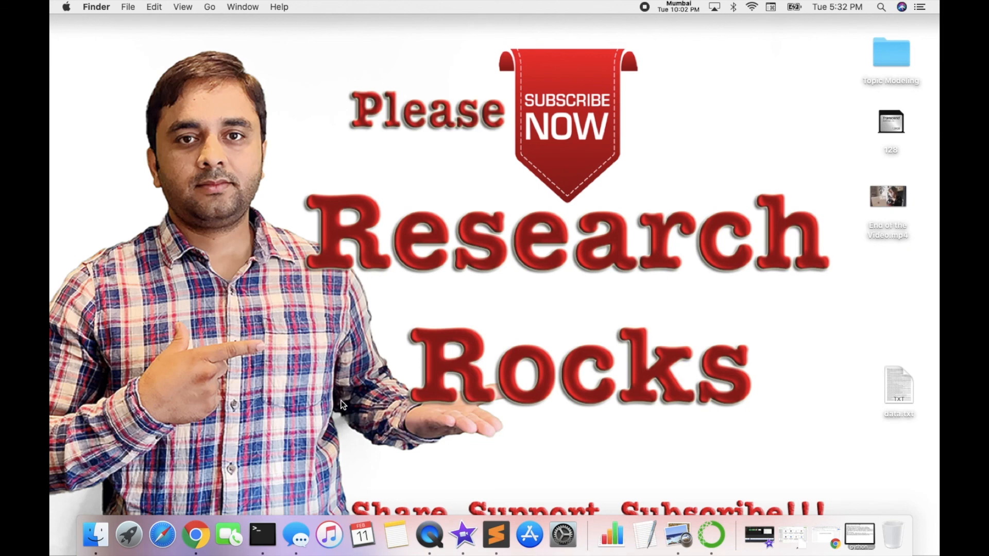